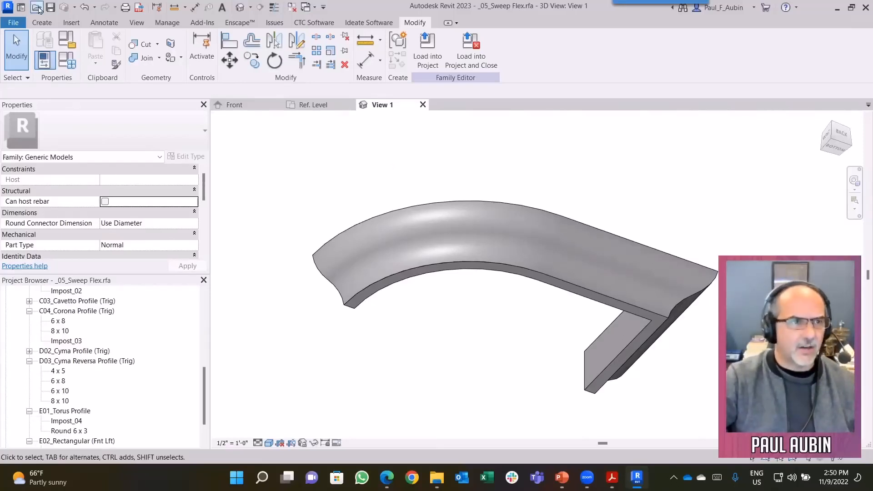
Browse the 2023 families and select 04_Gothic Arch.rfa, previewing the Trig02 version first.
click(36, 6)
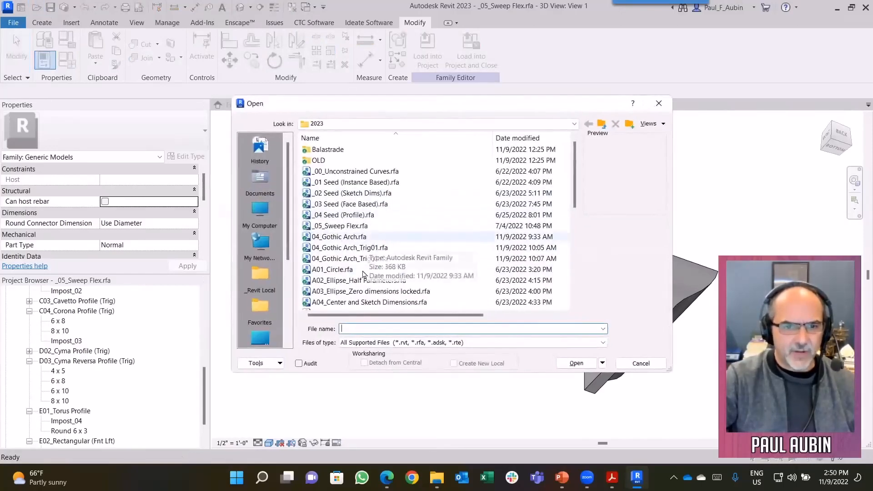
click(349, 258)
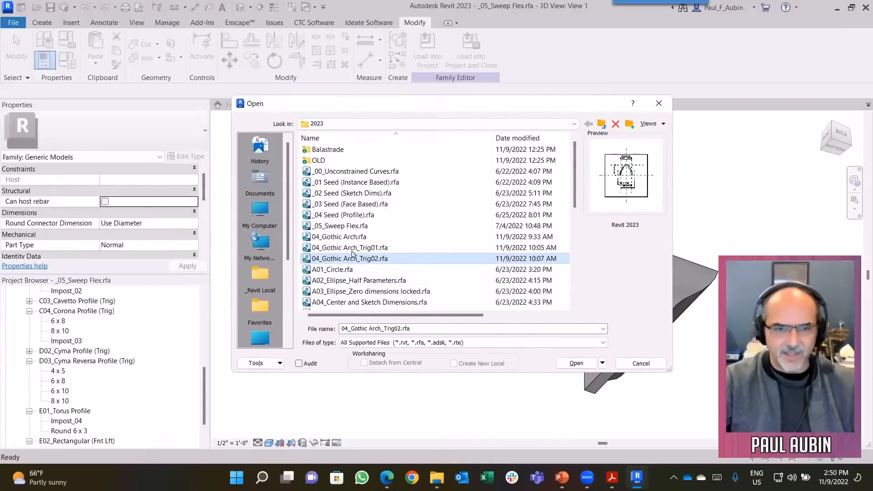
click(339, 236)
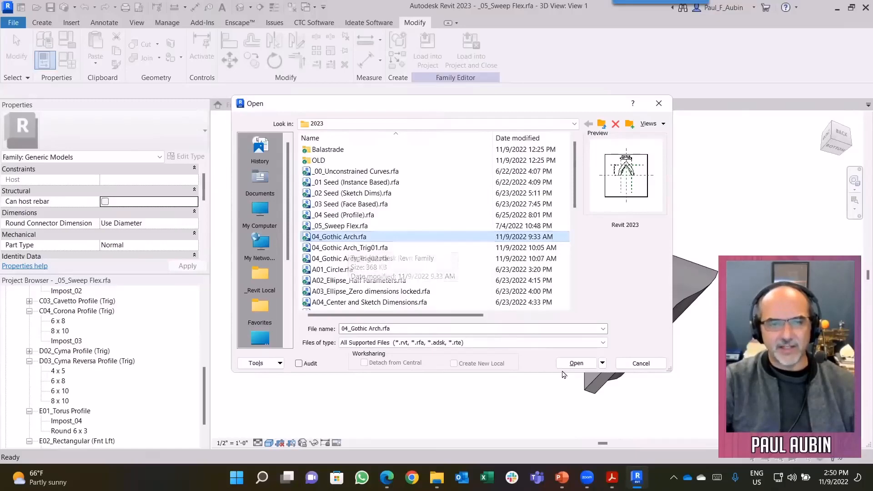
Open the 04_Gothic Arch family and show the Create tools.
click(576, 362)
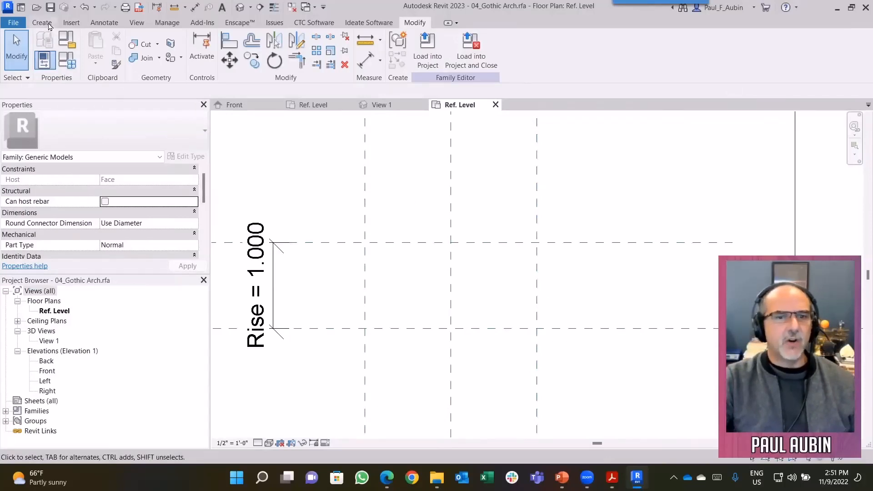
click(41, 22)
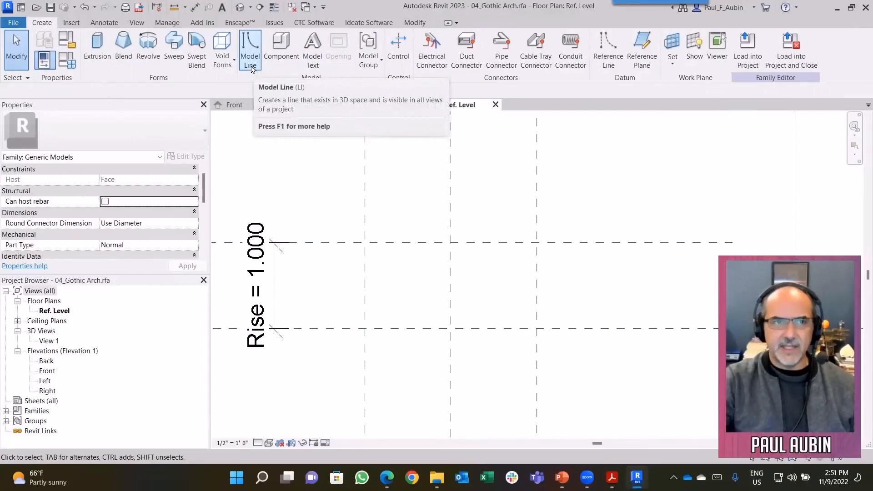
Draw a half-round model-line arc between the outer reference planes and accept the project units.
click(249, 50)
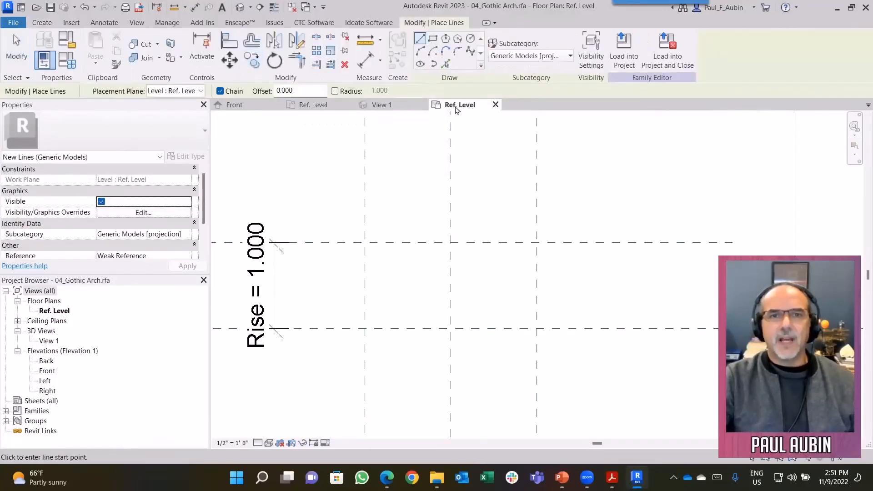
mouse_move(420, 51)
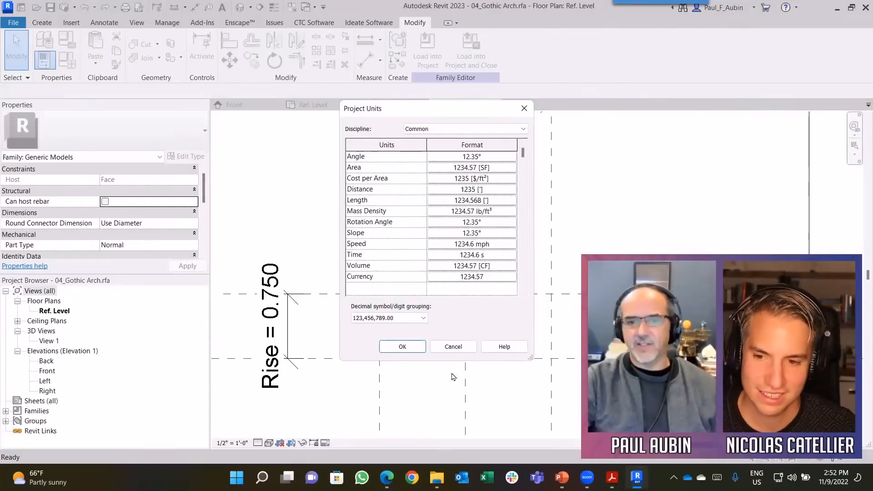
click(453, 346)
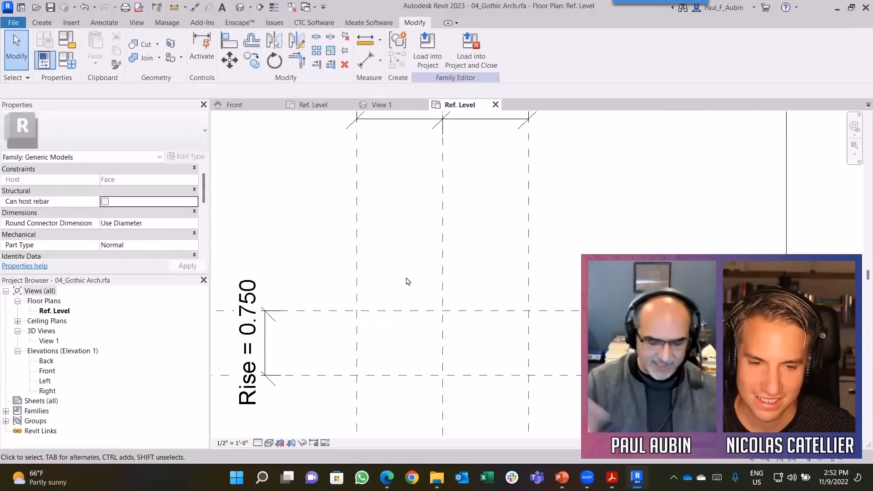
mouse_move(398, 279)
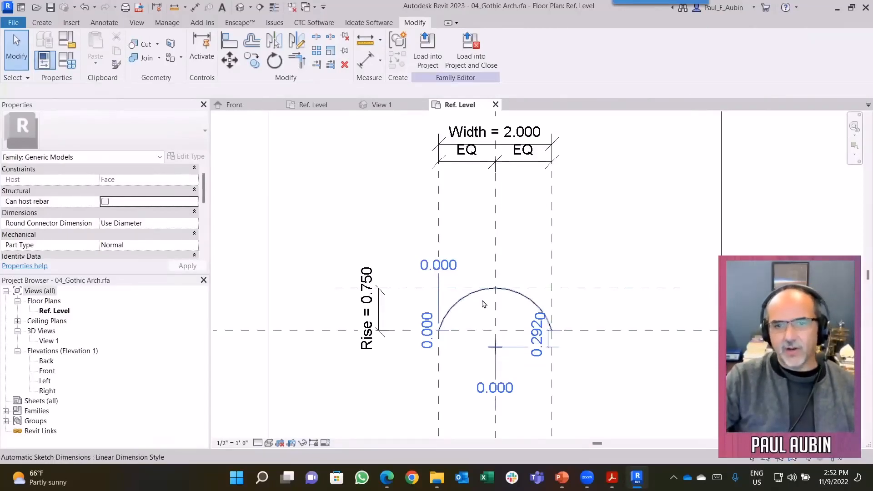
mouse_move(468, 302)
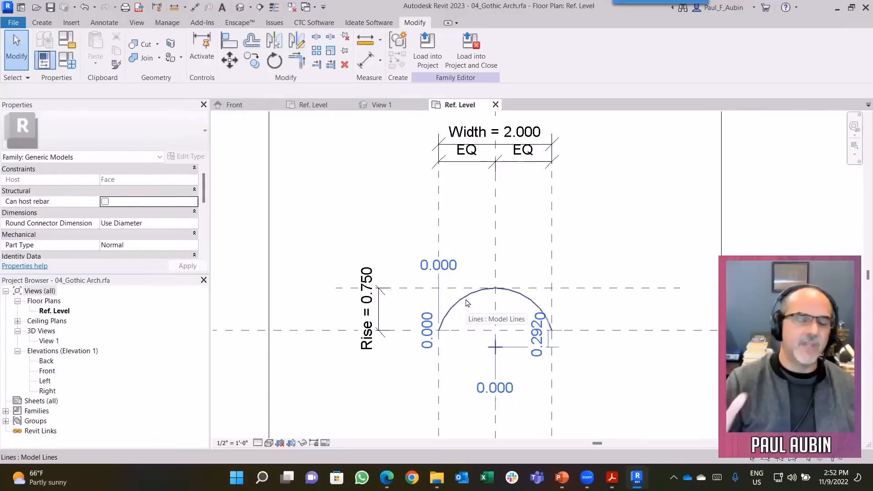
mouse_move(512, 308)
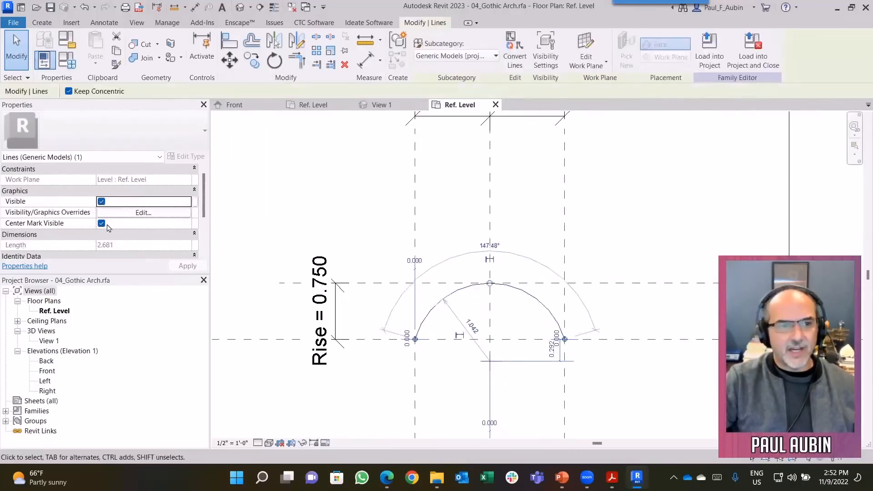
Align and lock both arc endpoints to their reference planes with the Align tool.
click(627, 319)
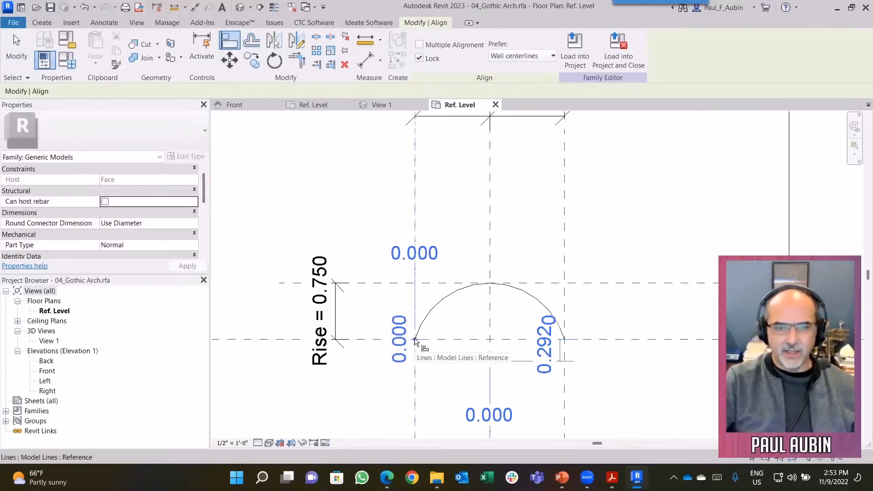
click(414, 341)
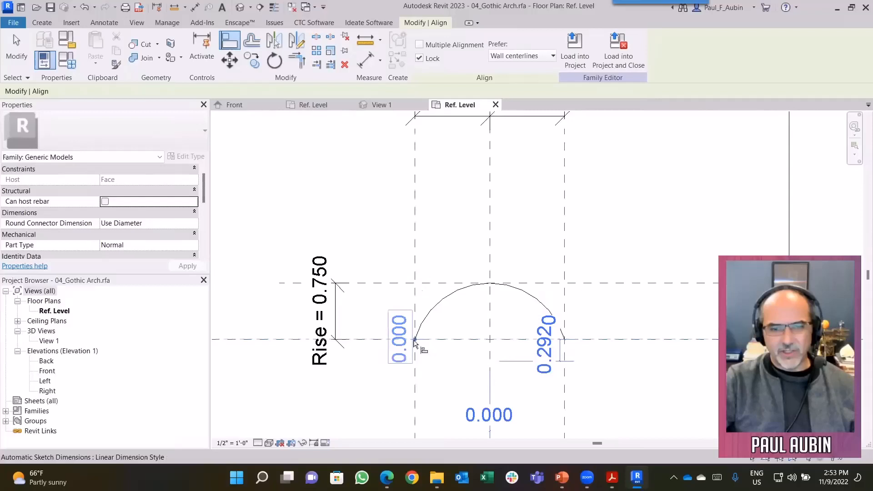
click(413, 336)
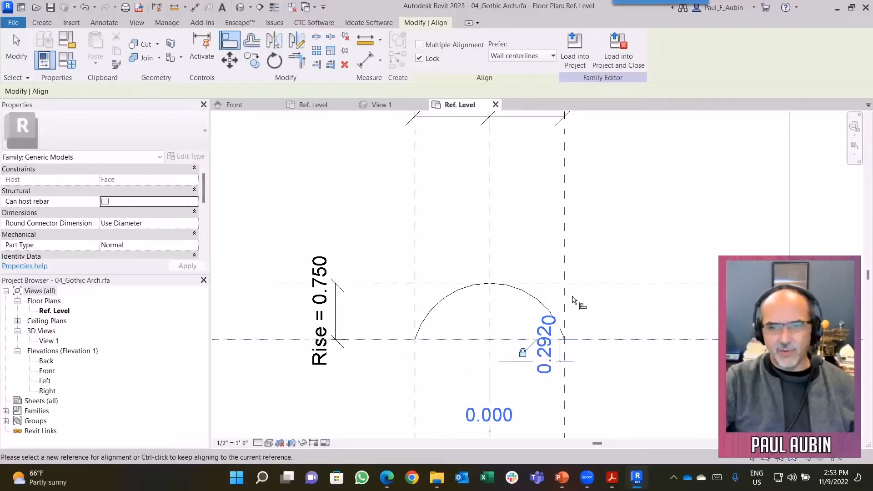
mouse_move(564, 339)
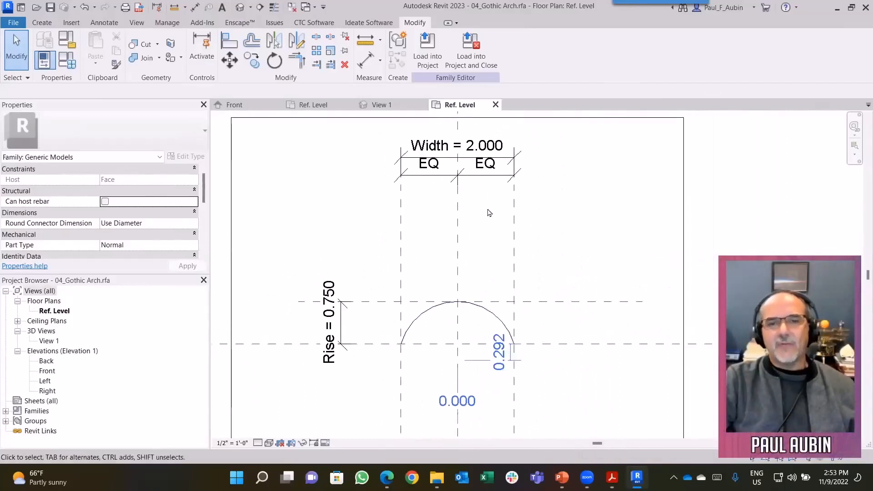
Flex the arc via the Width dimension and reset it to 2.
click(456, 146)
text(3)
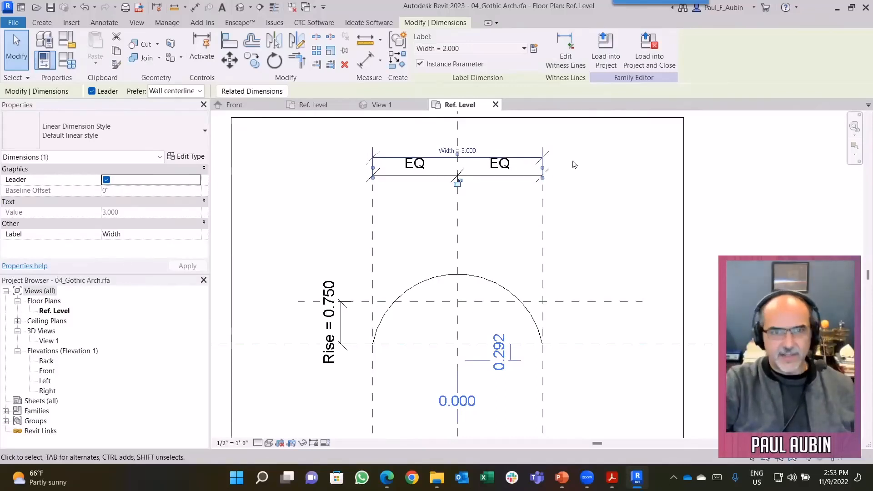
text(2)
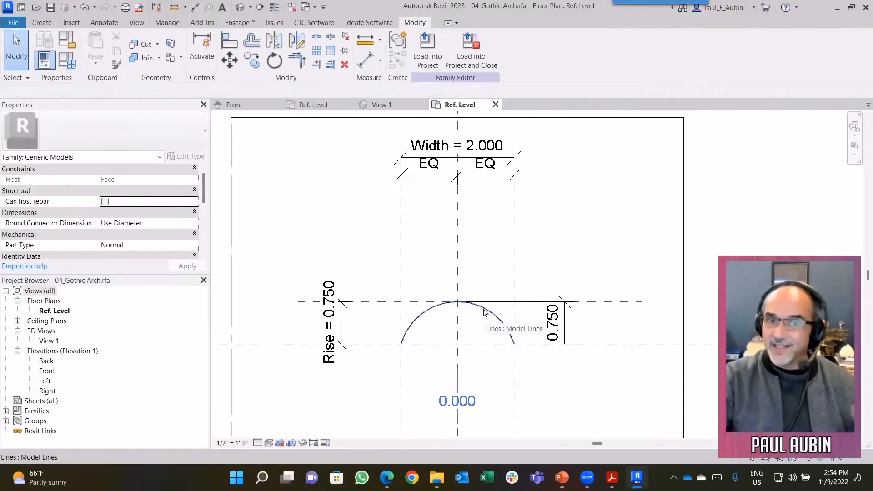
mouse_move(572, 320)
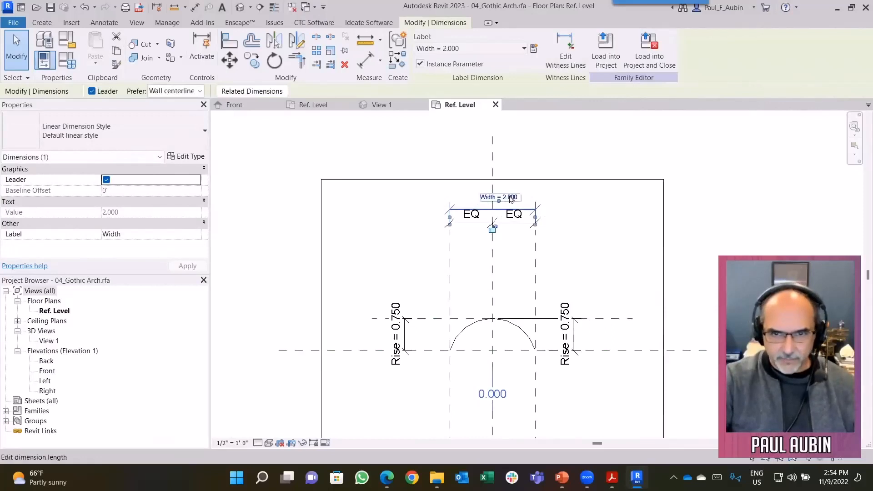
Flex the arc through Width 3.000 and 1.000, then Rise 2.000 and 1.5.
text(3.000)
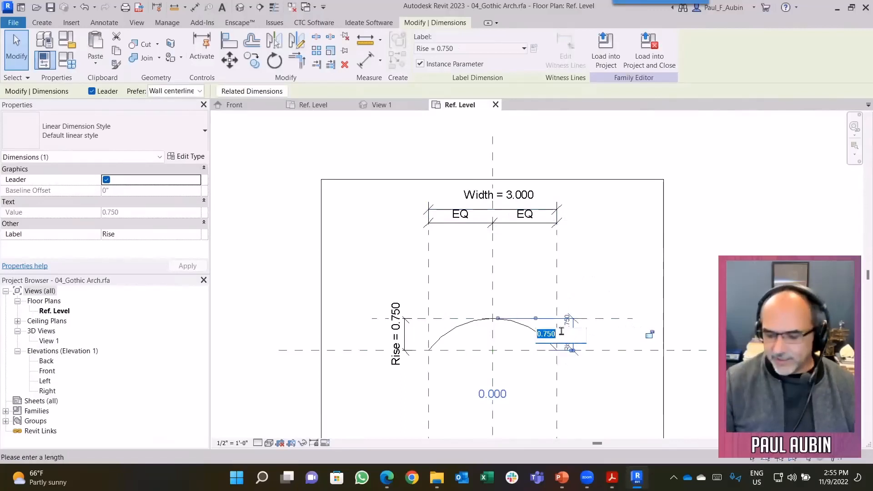
text(1.000)
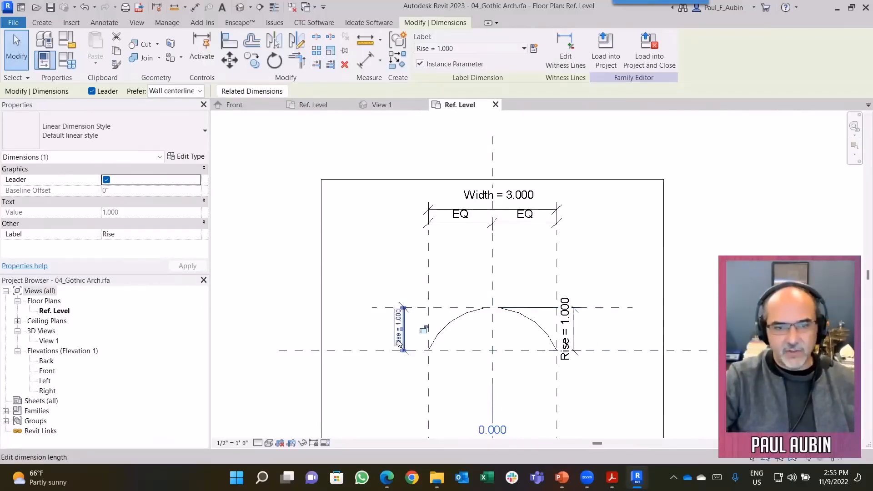
double_click(397, 328)
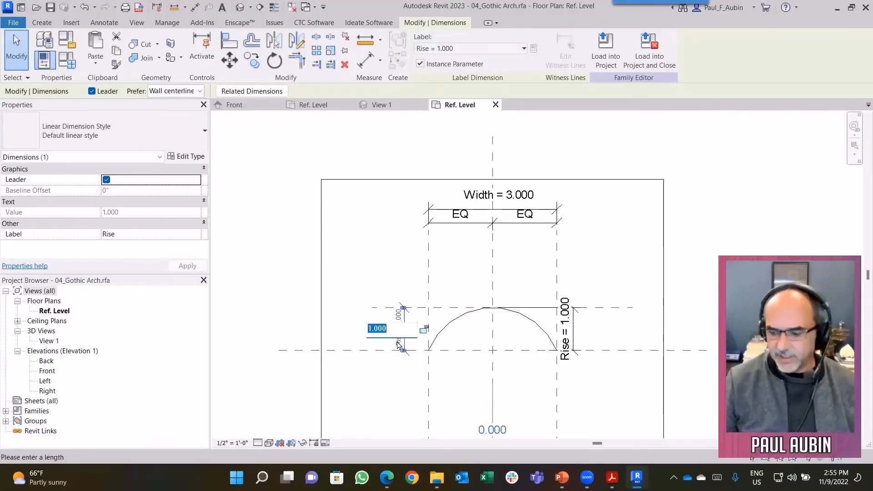
text(2.000)
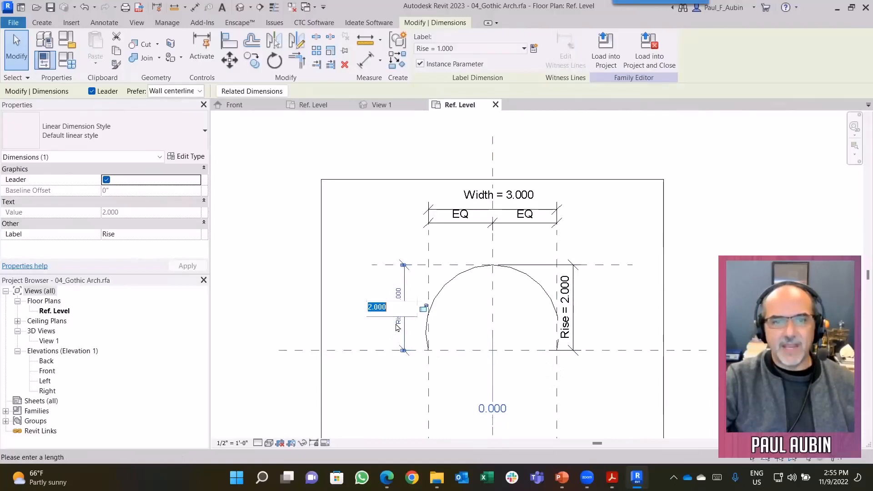
text(1.5)
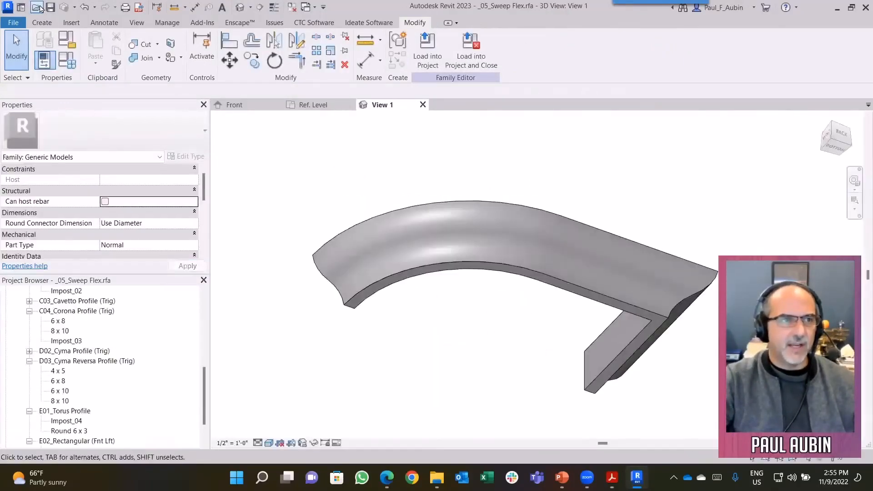
click(21, 7)
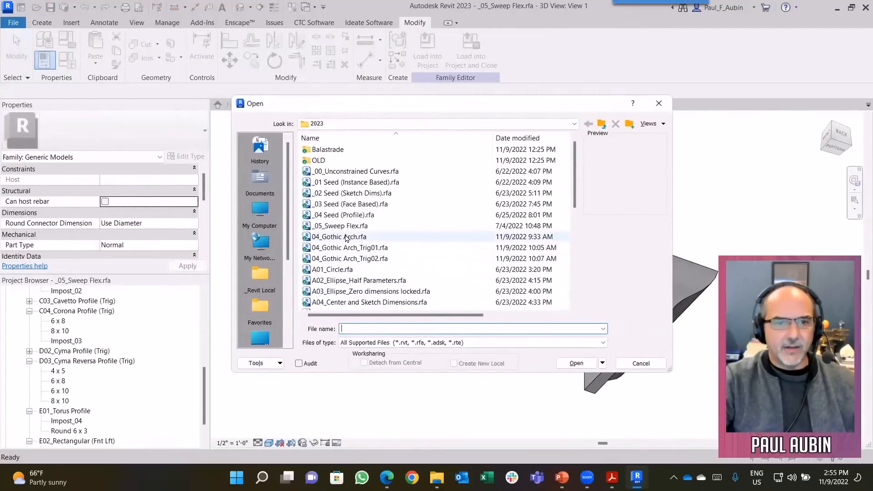
double_click(339, 237)
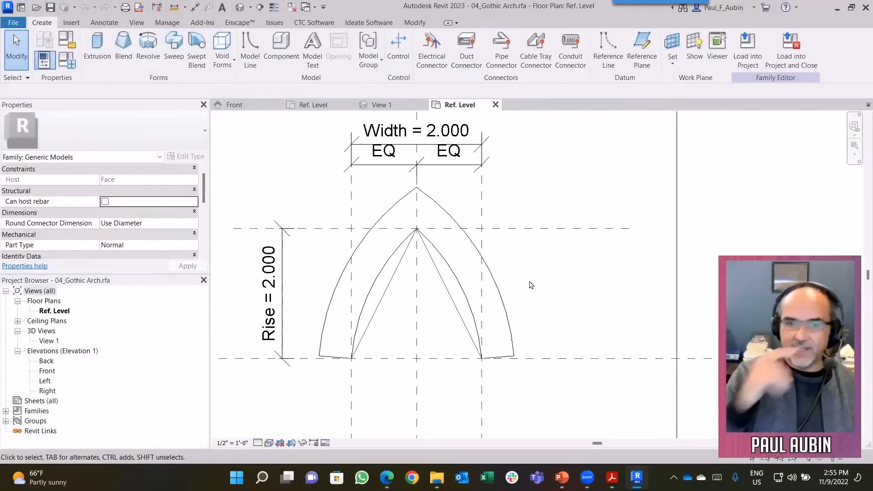
click(446, 290)
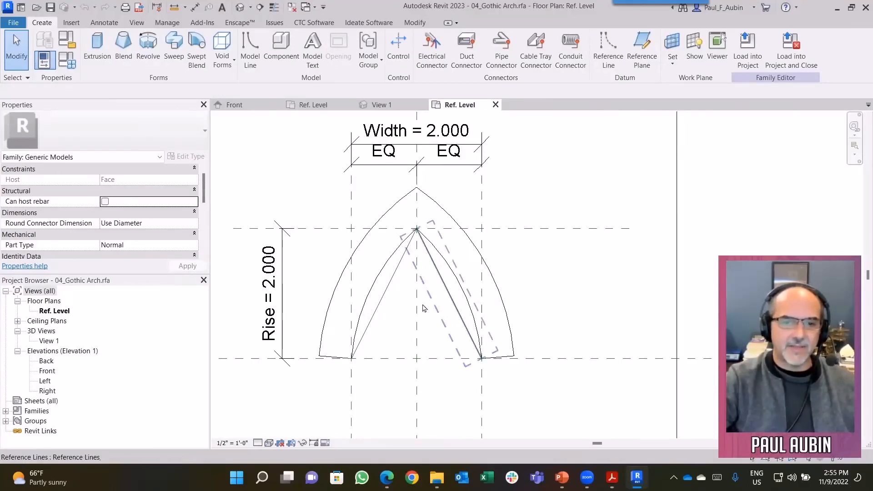
mouse_move(446, 304)
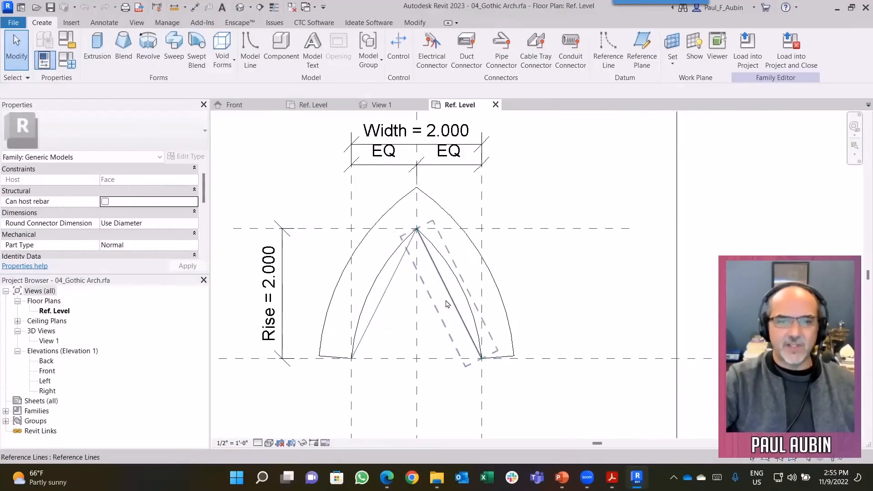
click(578, 316)
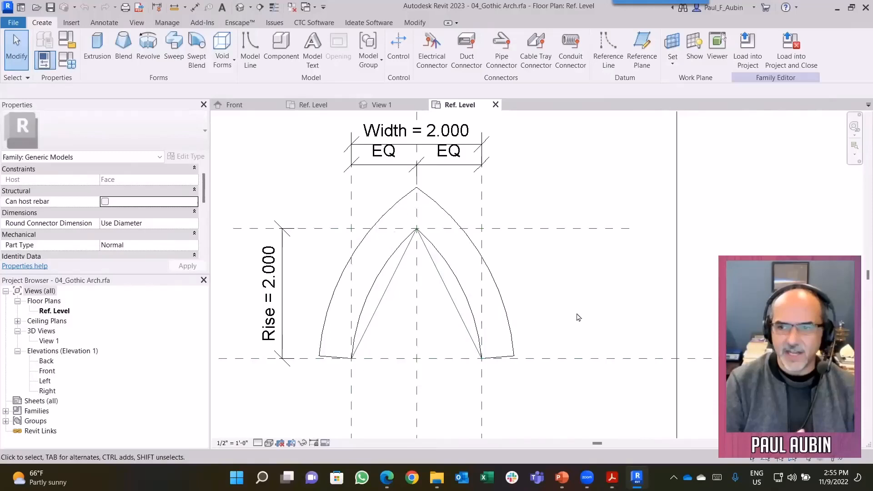
mouse_move(503, 275)
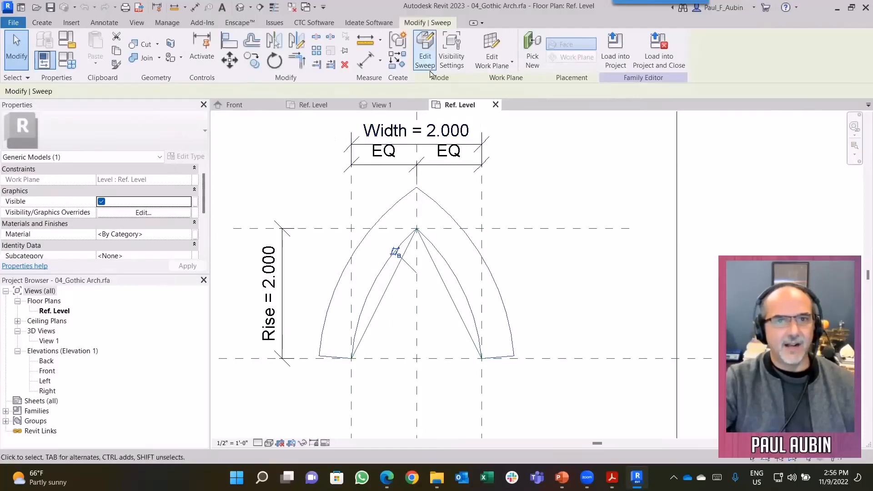
click(425, 50)
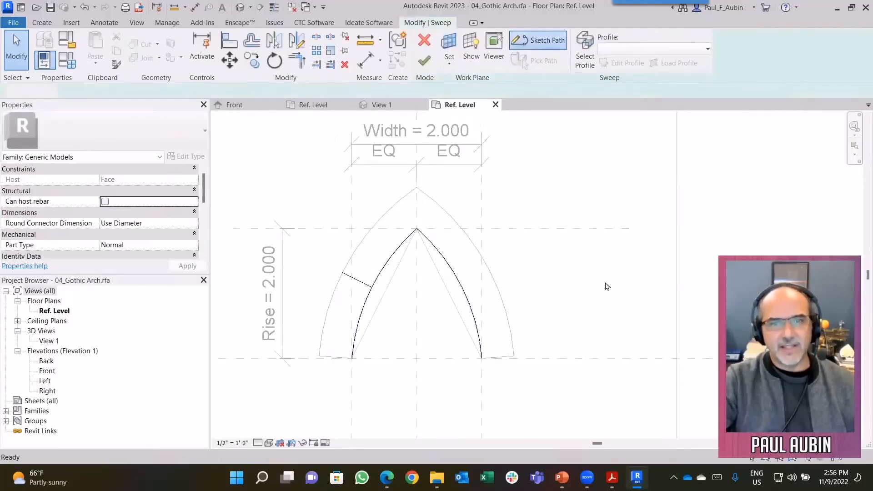
click(546, 40)
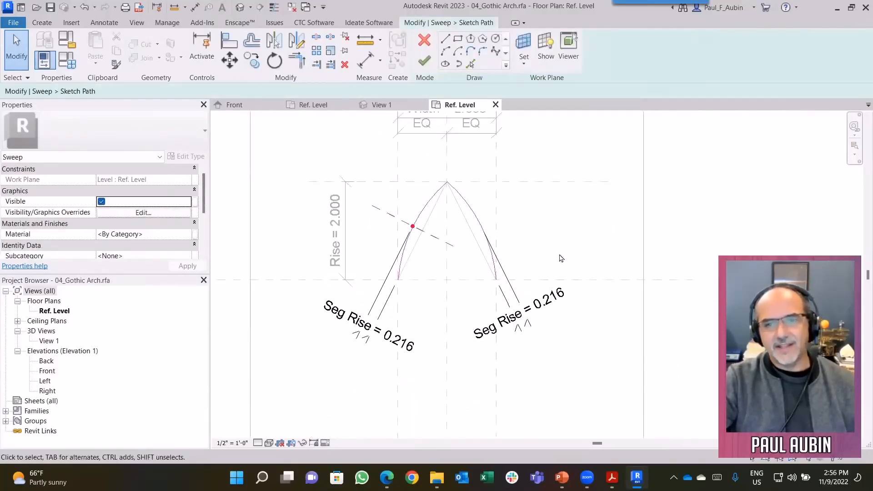
mouse_move(509, 328)
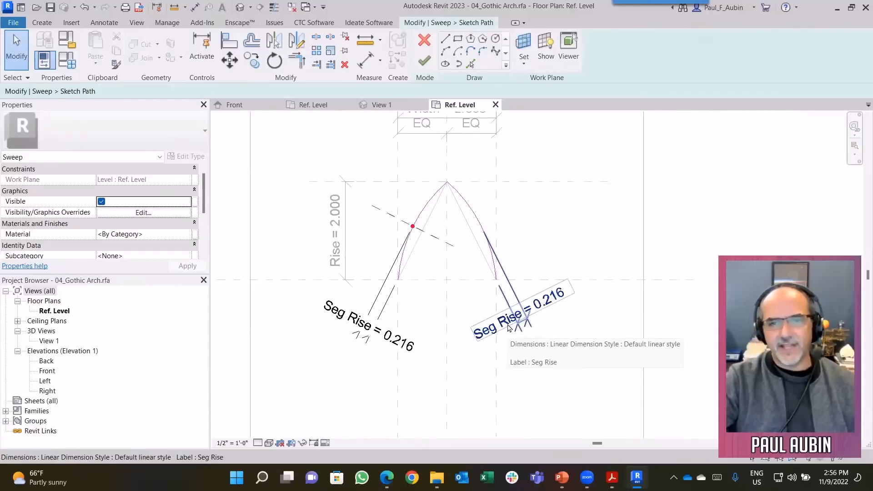
mouse_move(480, 238)
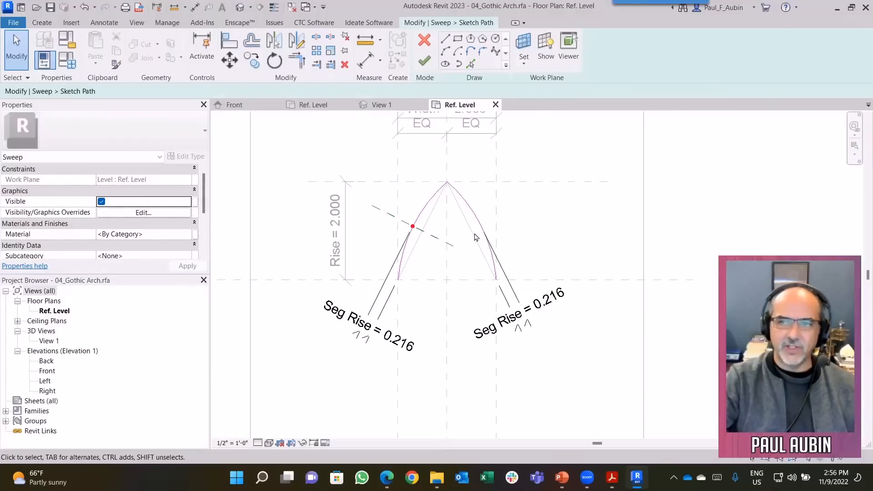
mouse_move(472, 238)
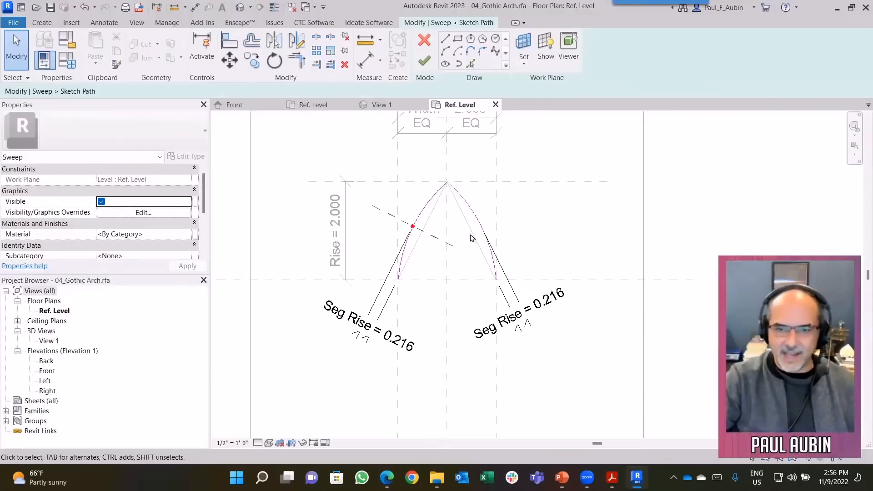
mouse_move(480, 227)
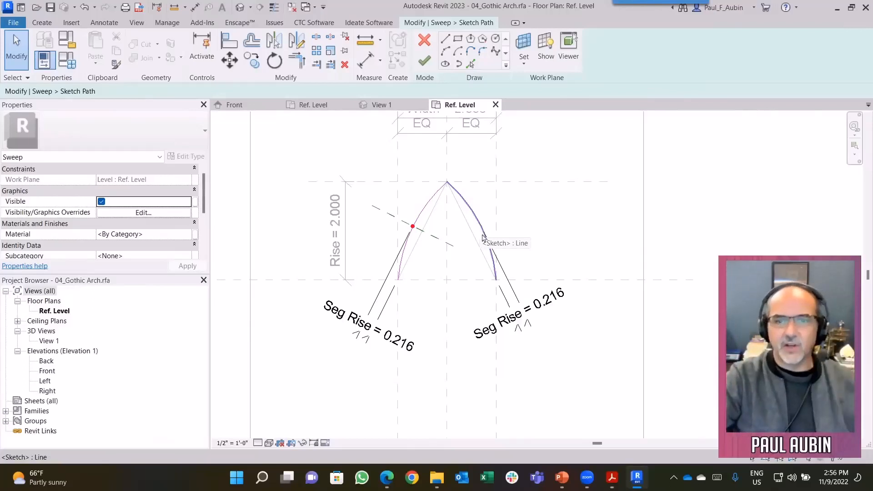
click(515, 309)
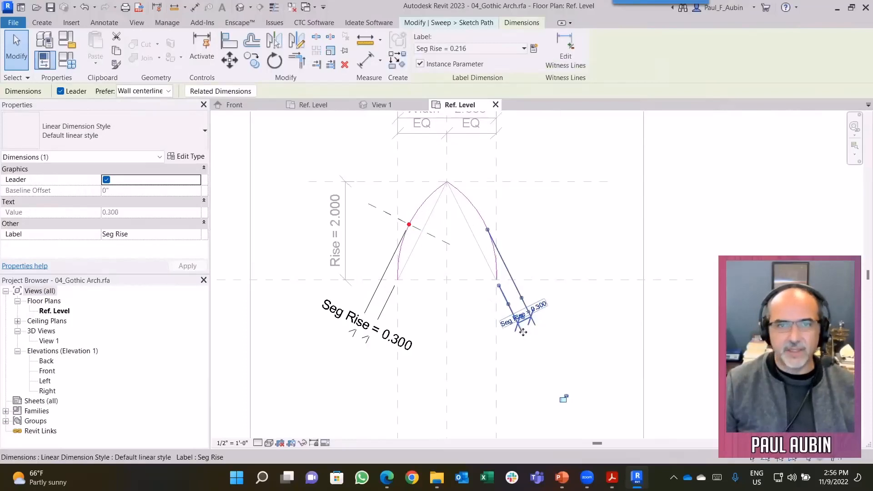
mouse_move(521, 331)
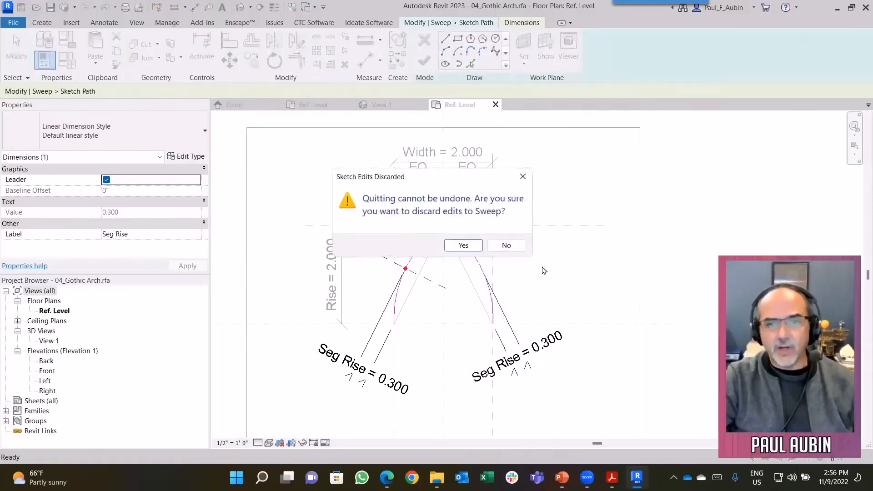
click(463, 246)
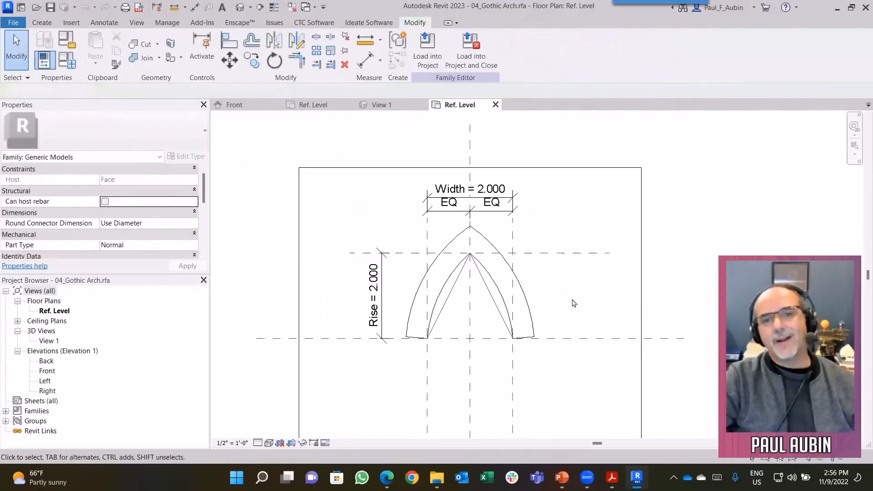
mouse_move(552, 301)
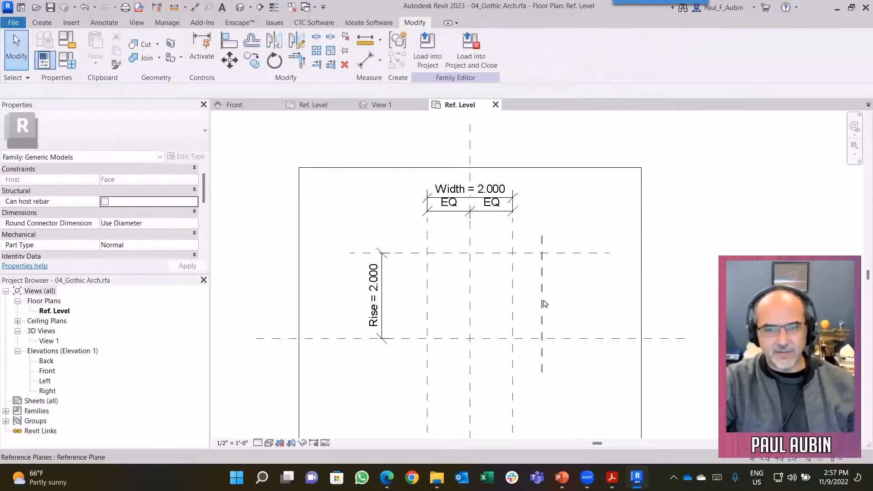
Place the second reference plane and dimension it to the centre plane.
click(469, 312)
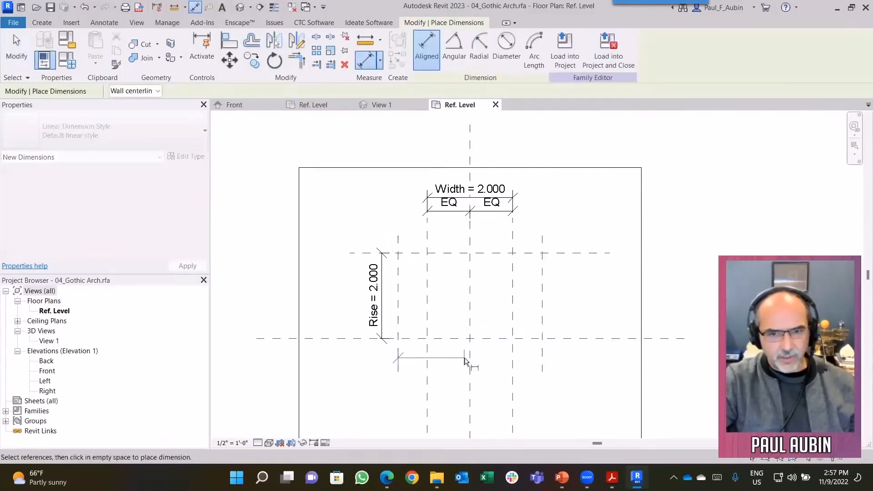
click(469, 354)
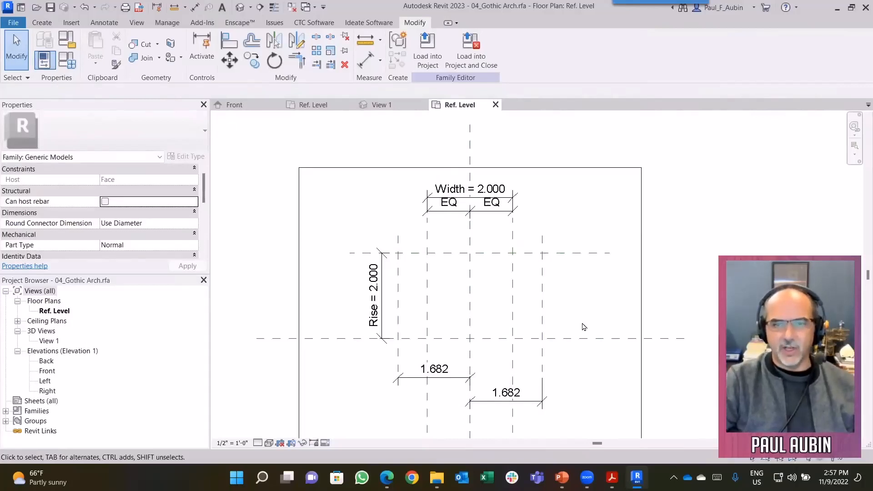
mouse_move(542, 341)
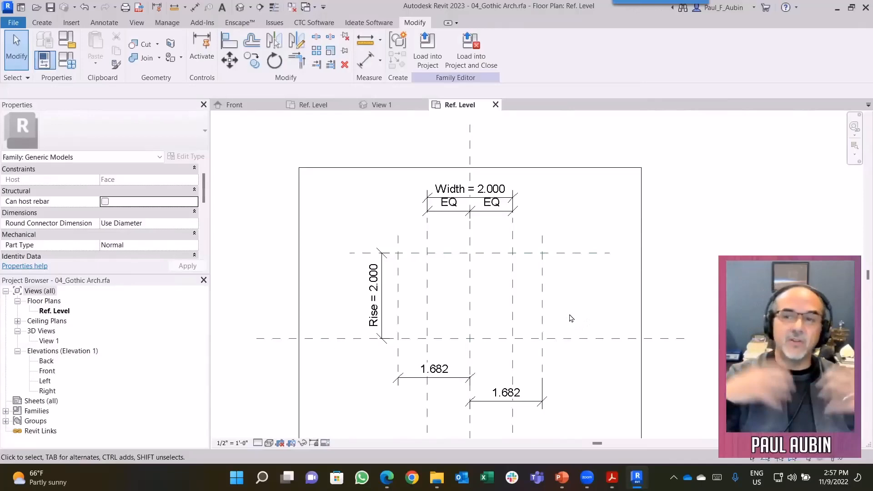
mouse_move(261, 155)
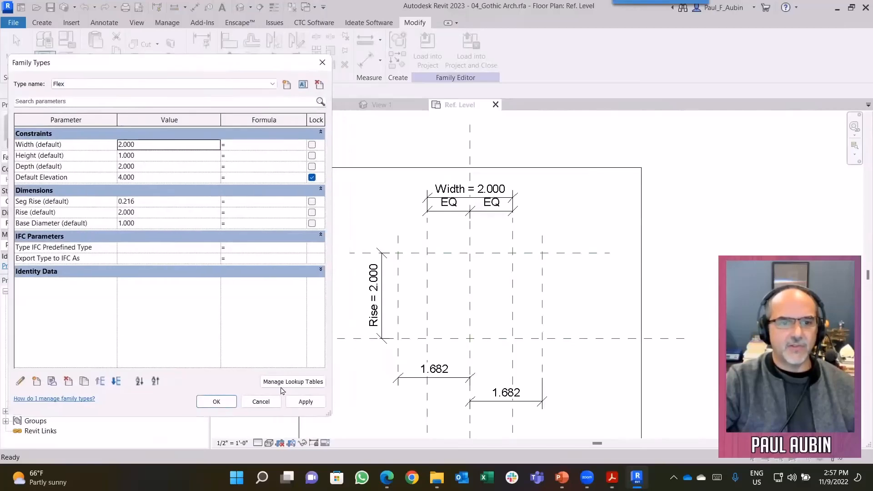
Open 04_Gothic Arch_Trig01 and review its X = Width / 2 and Y = Rise formulas.
click(216, 401)
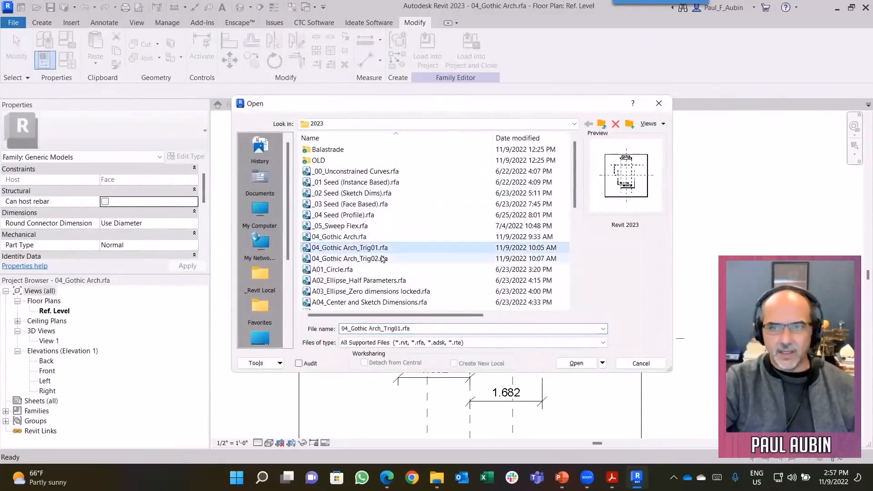
click(577, 363)
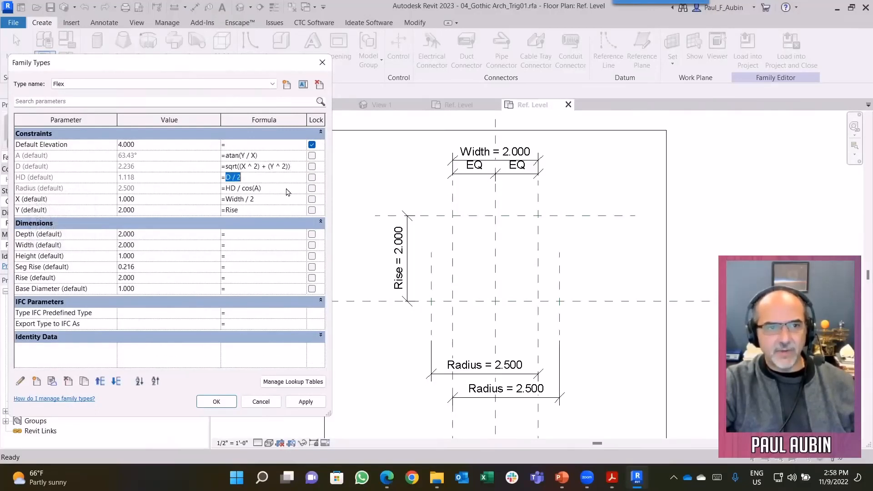
click(251, 199)
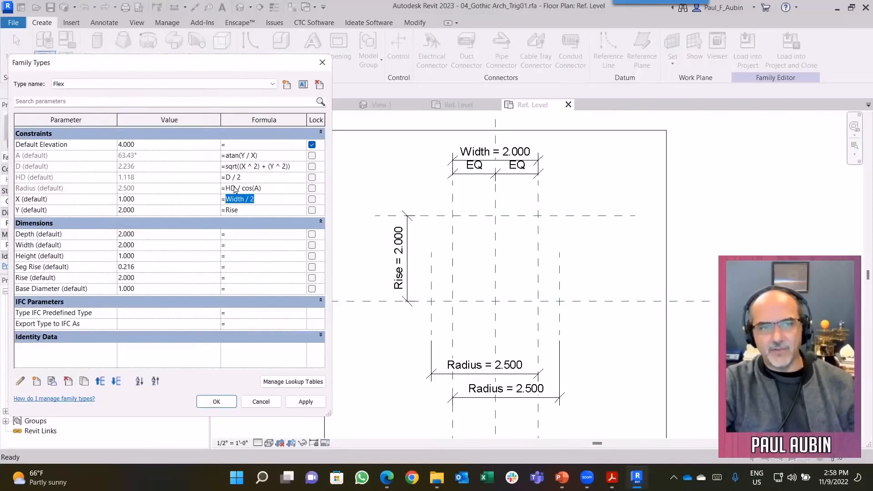
mouse_move(185, 210)
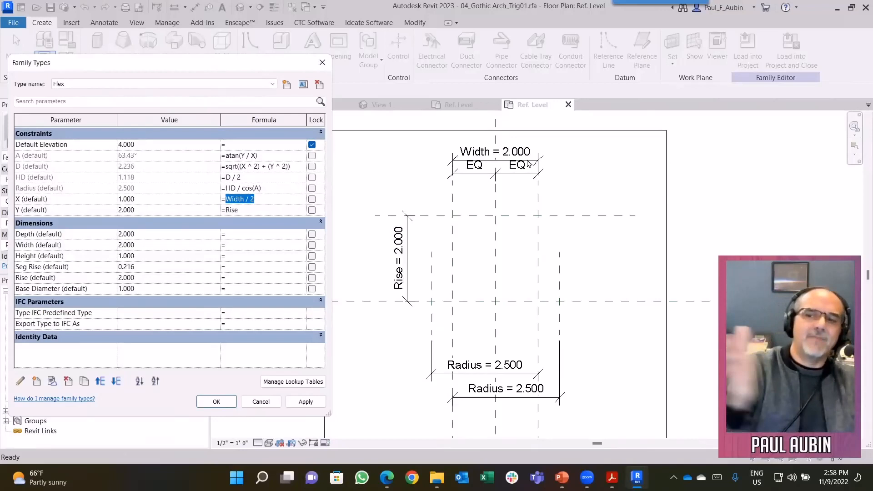
mouse_move(368, 185)
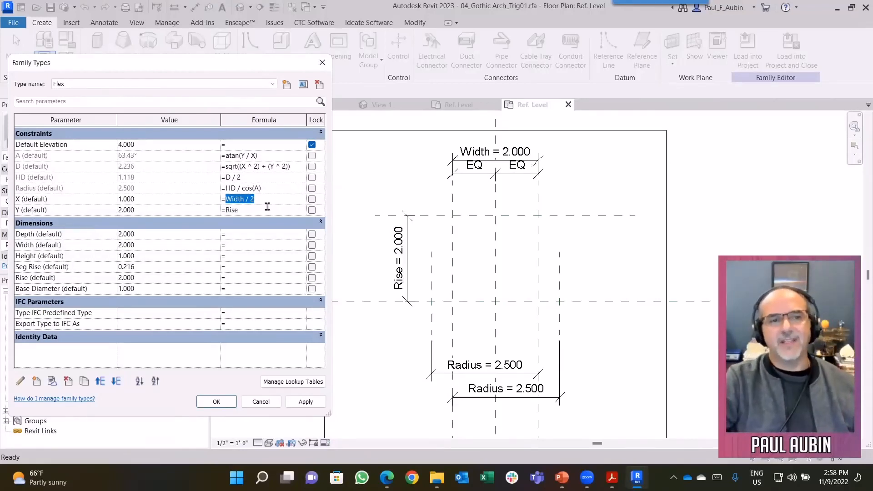
click(230, 210)
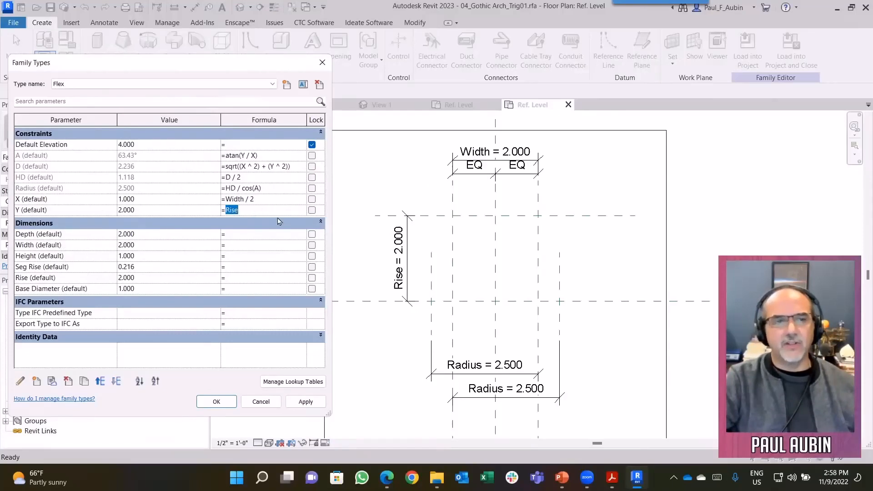
mouse_move(258, 207)
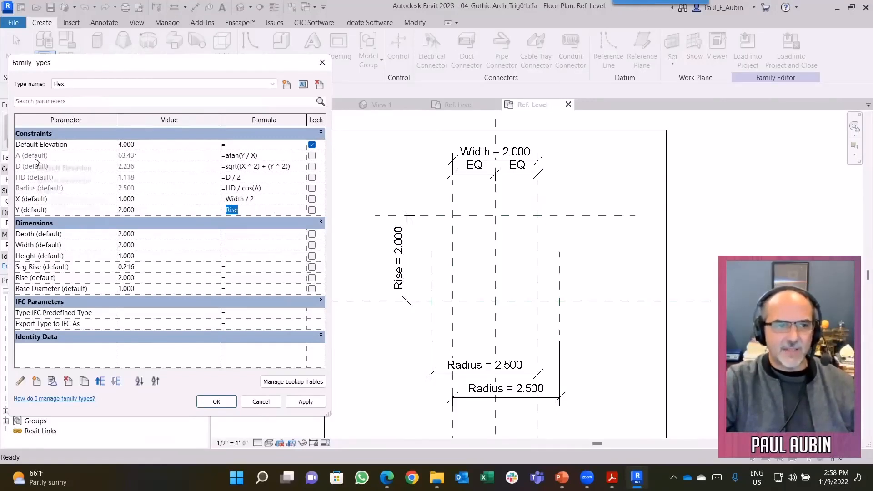
mouse_move(58, 213)
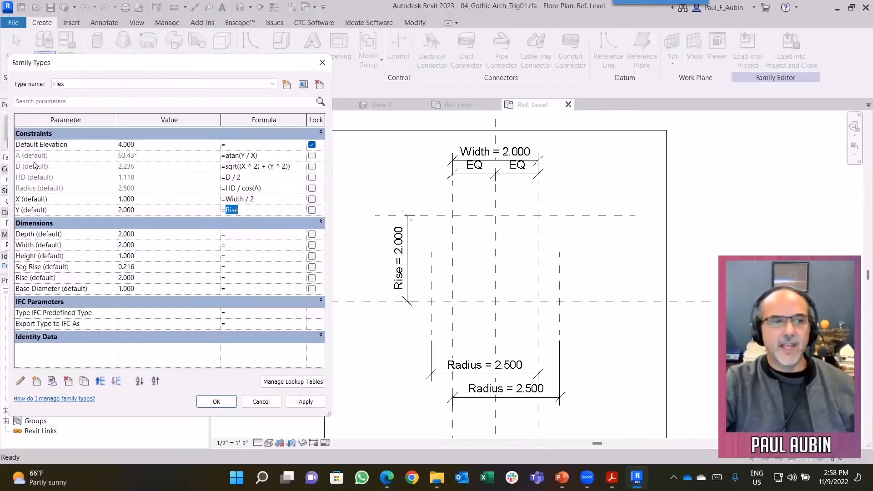
mouse_move(73, 249)
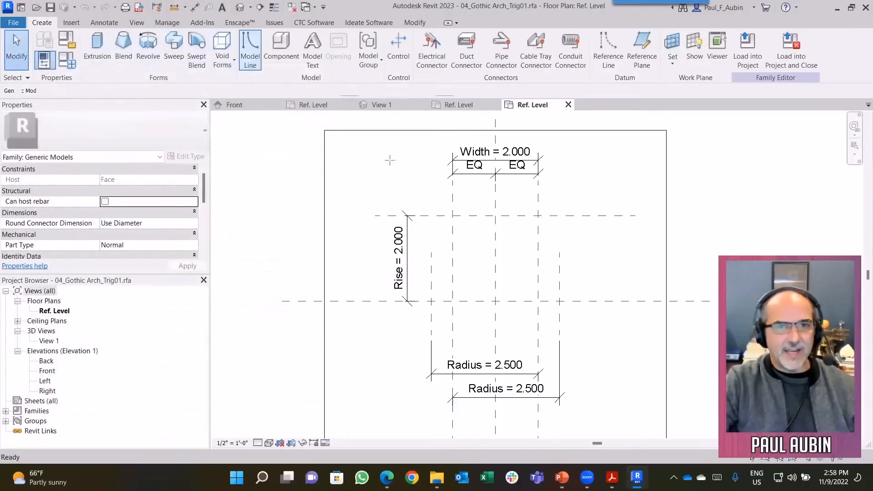
Draw the right-hand model-line arc of the pointed arch.
click(249, 50)
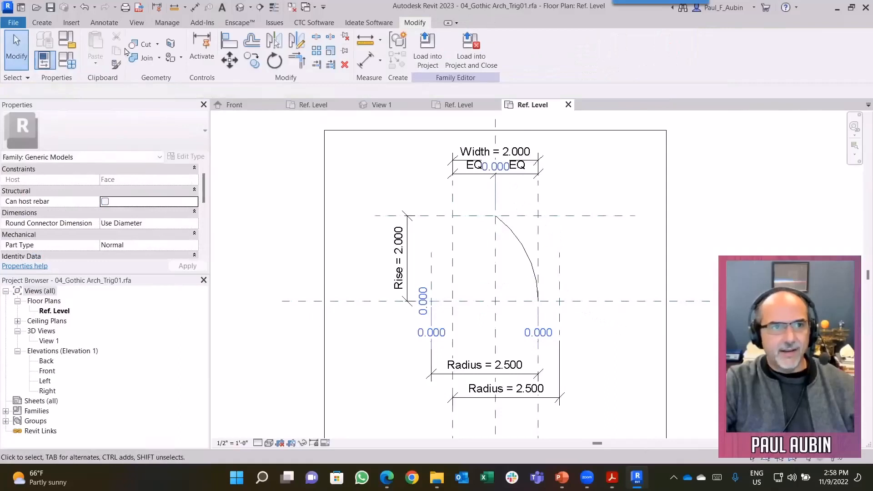
click(529, 251)
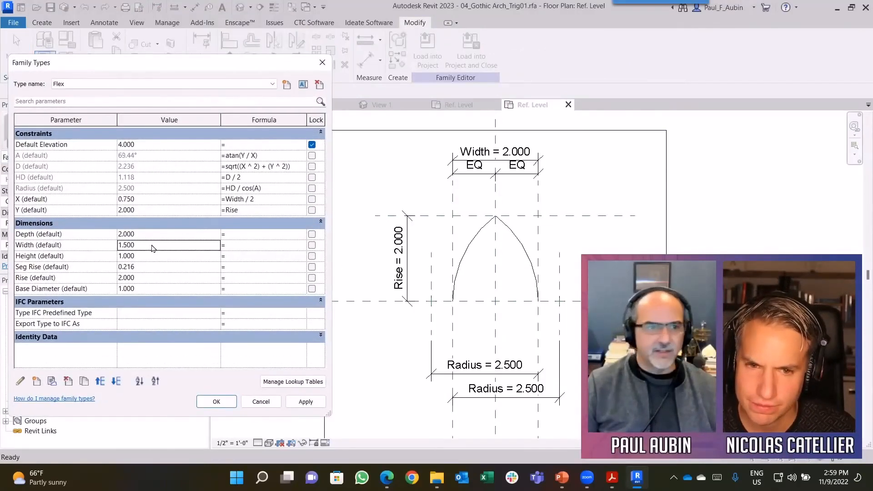
Flex Width to 2.500 in Family Types, apply it (Radius 2.225) and accept.
click(305, 401)
text(2.500)
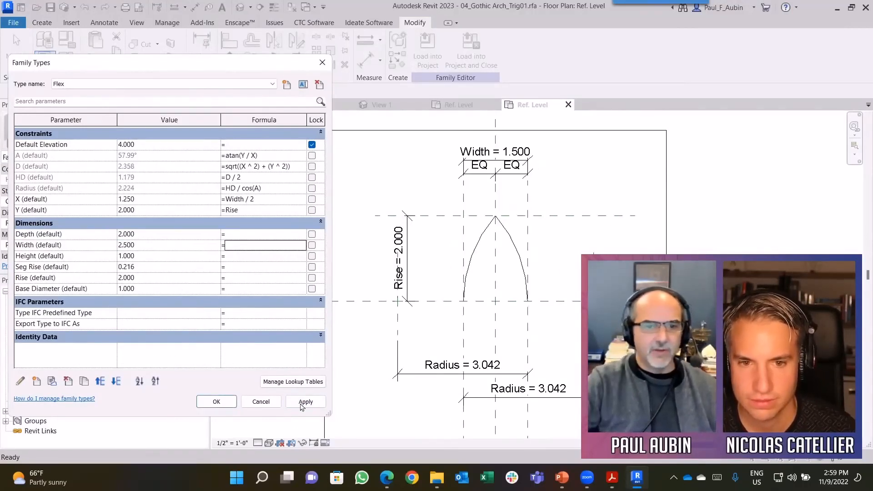
click(306, 401)
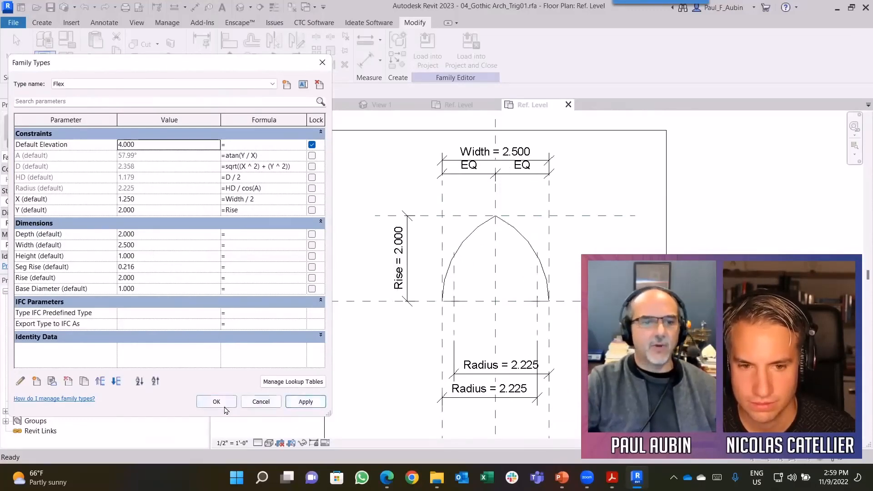
click(216, 401)
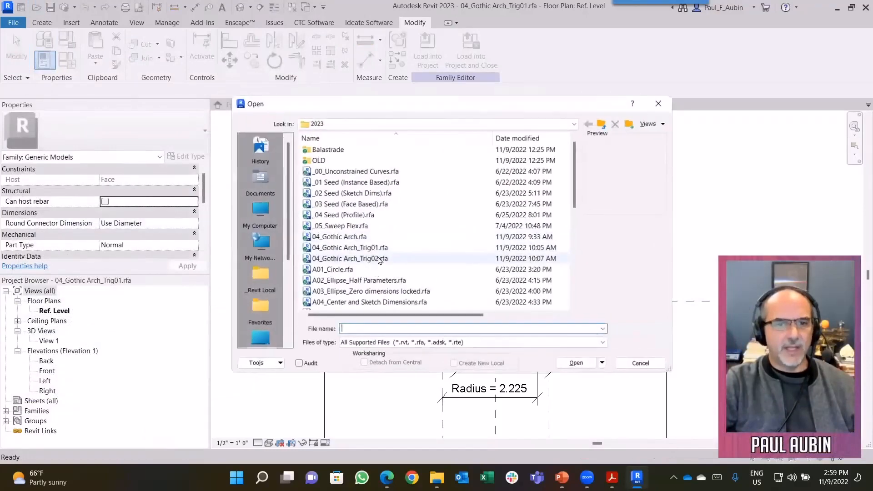
Open 04_Gothic Arch_Trig02.rfa and the original 04_Gothic Arch.rfa, dismissing the file-changed warning.
click(349, 258)
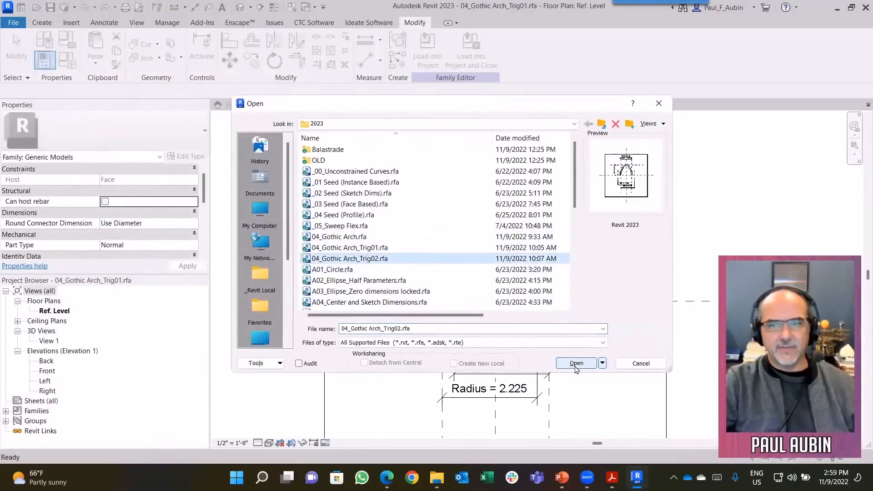
click(577, 363)
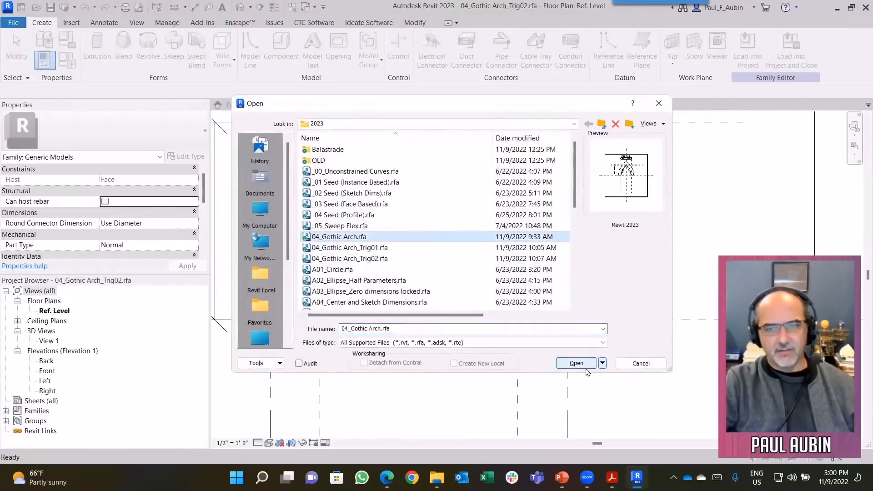
click(575, 363)
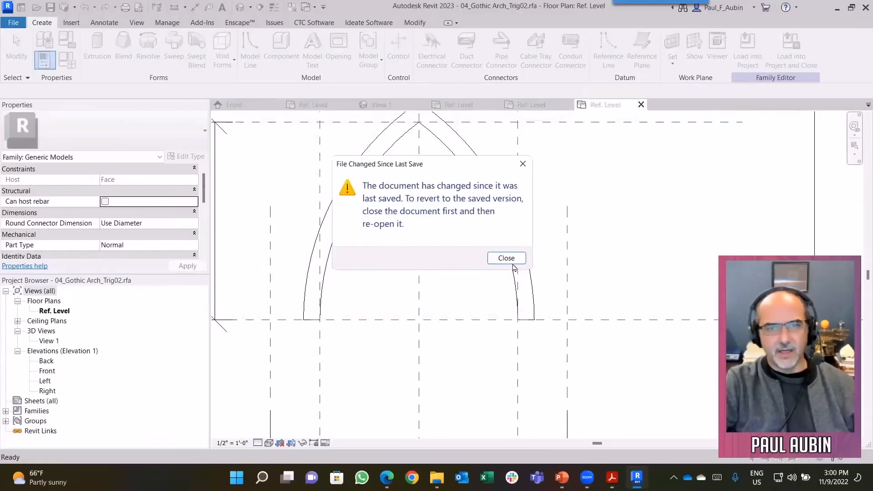
click(506, 257)
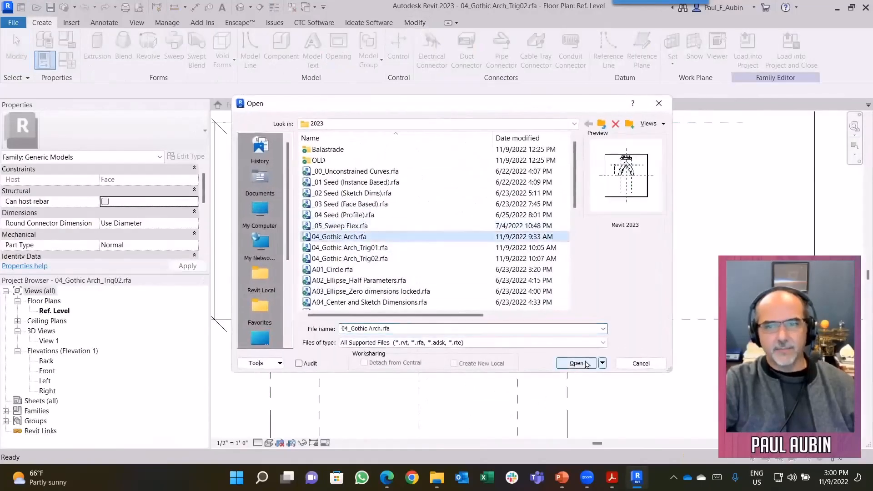
click(575, 363)
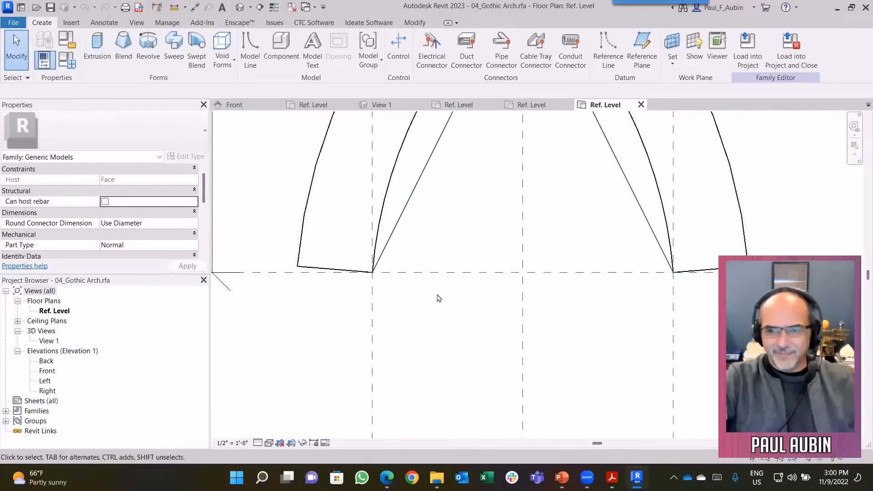
mouse_move(504, 291)
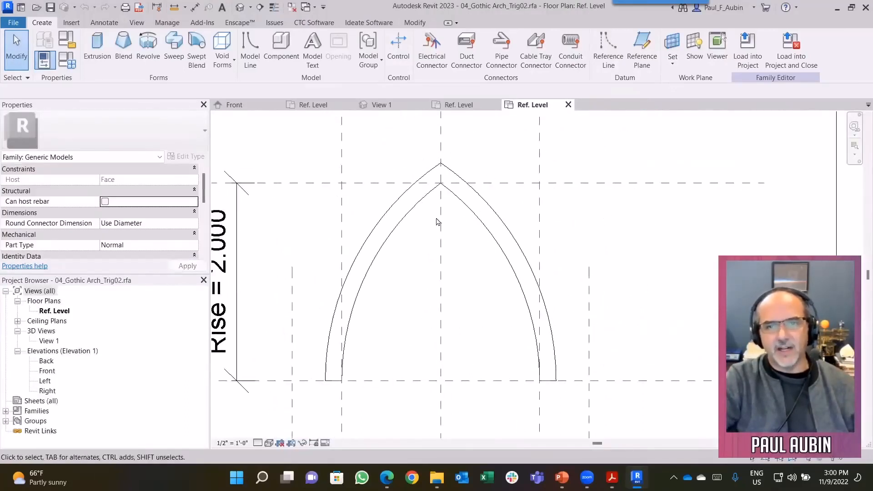
mouse_move(514, 344)
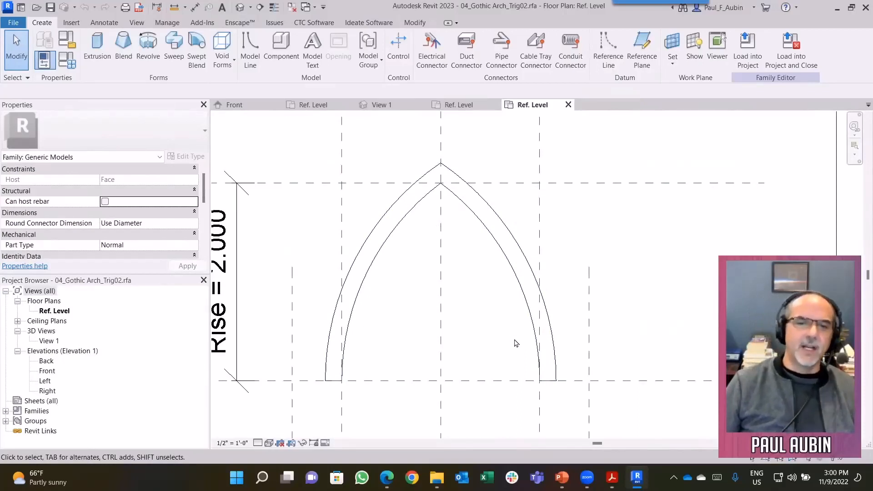
mouse_move(492, 338)
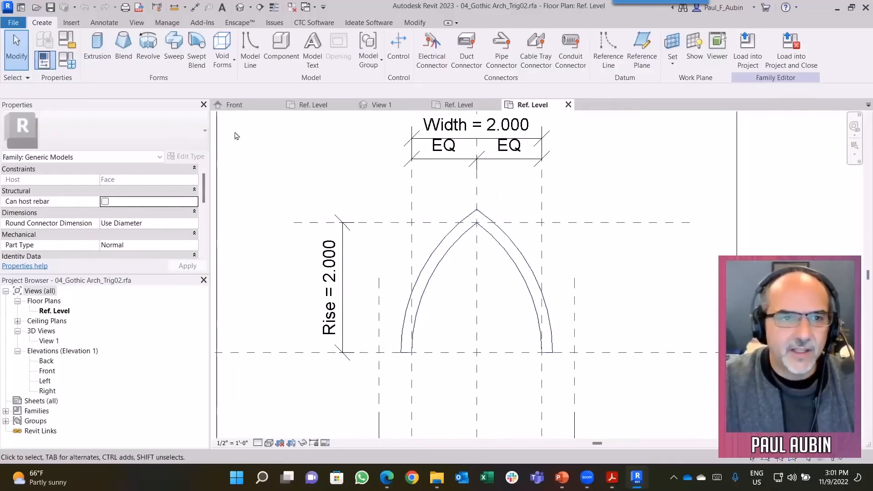
Load the D02_Cyma Profile (Trig).rfa family from the 2023 folder into the arch family.
click(71, 21)
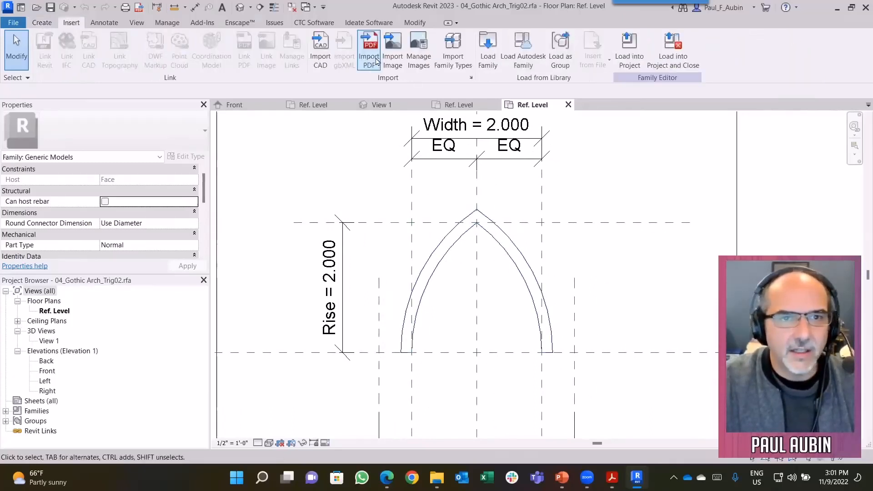
click(487, 50)
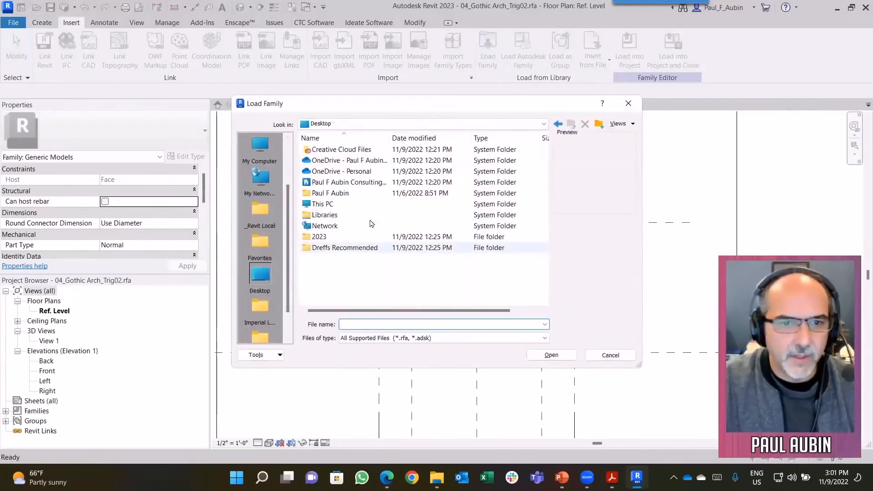
double_click(319, 236)
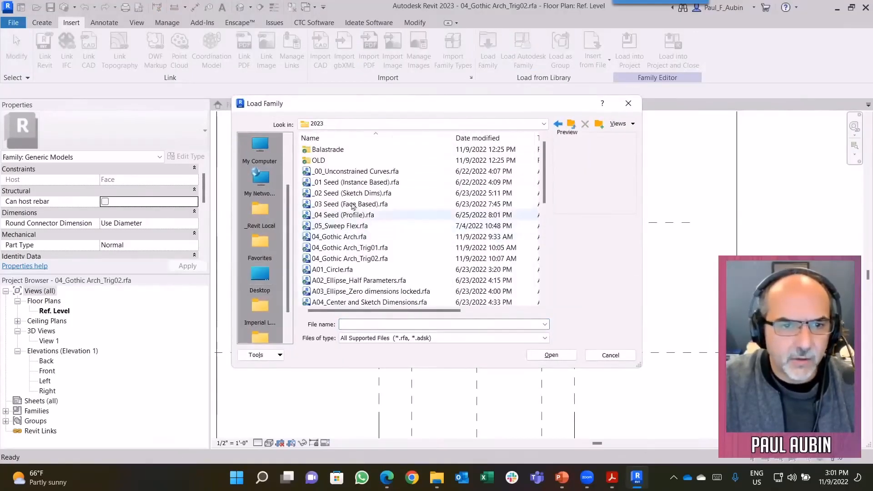
scroll(down, 3)
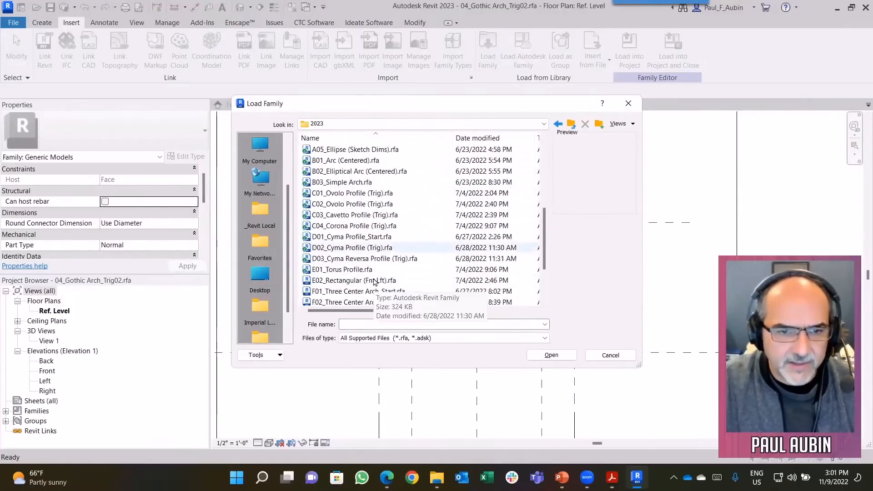
click(350, 247)
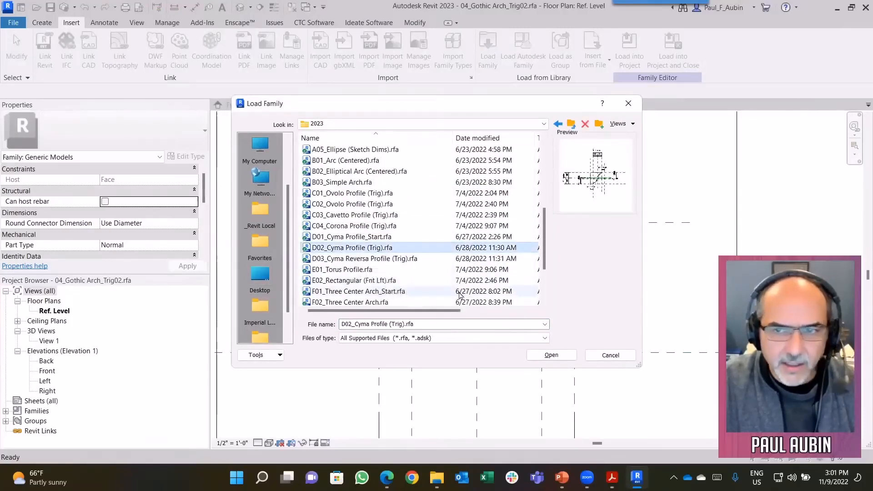
click(551, 355)
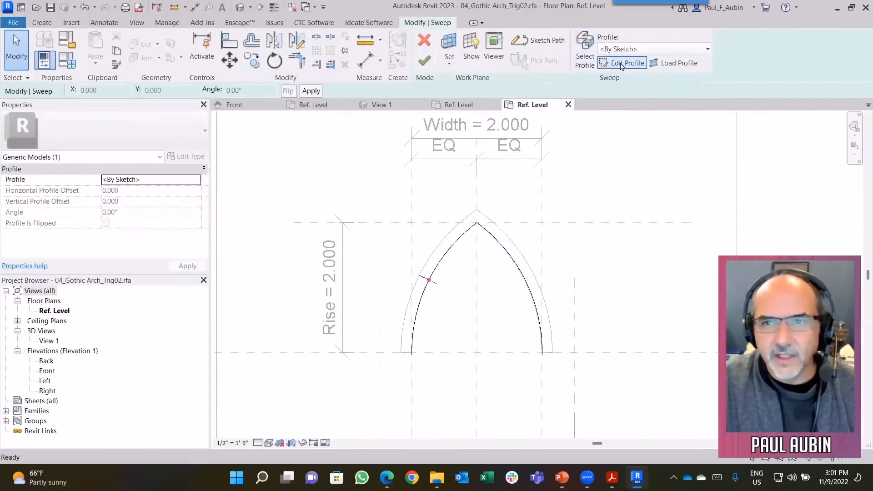
Assign the D02_Cyma Profile (Trig) 6 x 10 profile to the sweep, flip it, and hide the base extrusion.
click(707, 48)
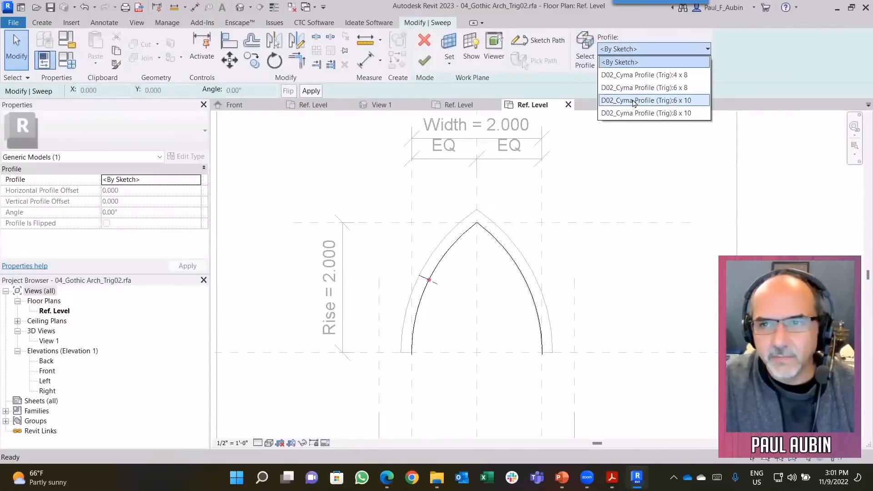
click(647, 100)
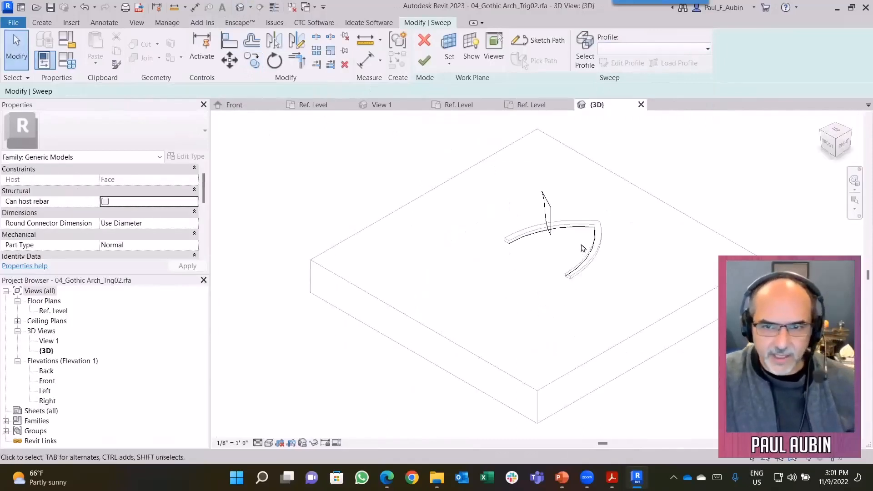
drag(582, 248, 609, 264)
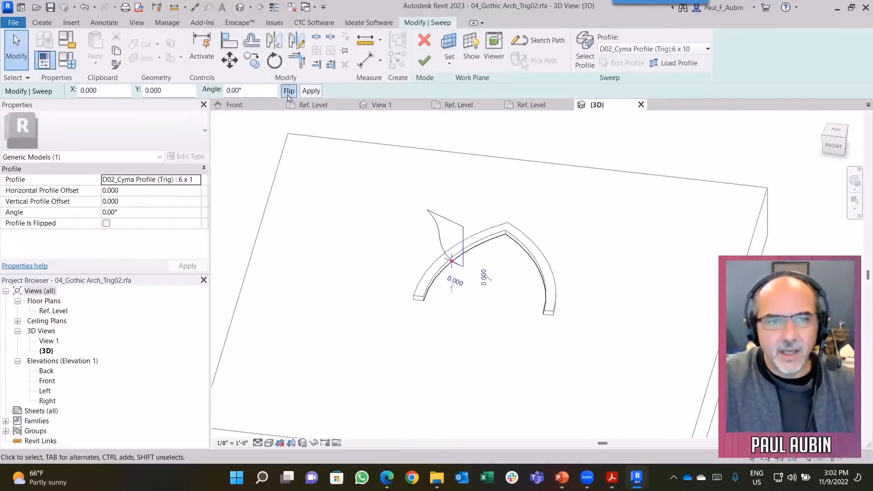
click(288, 91)
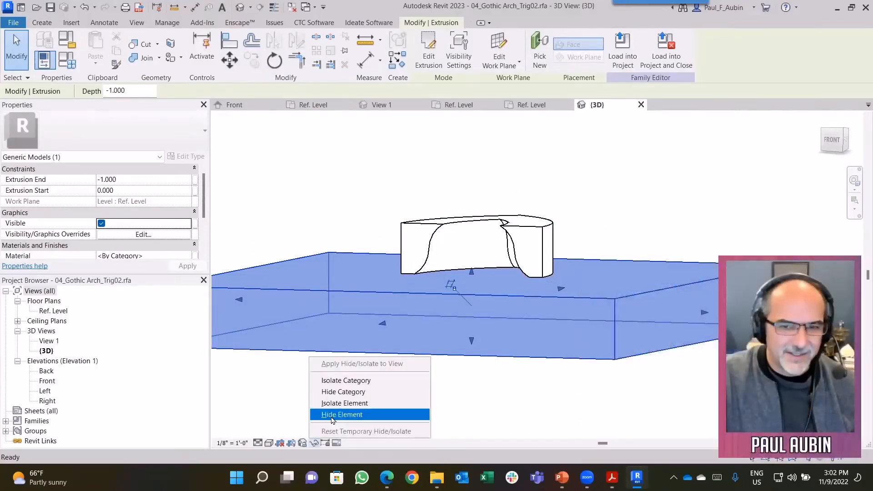
click(341, 415)
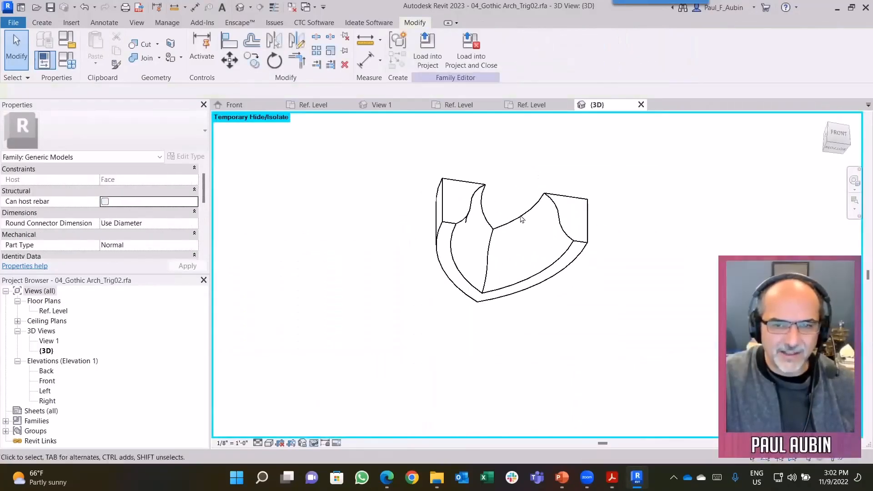